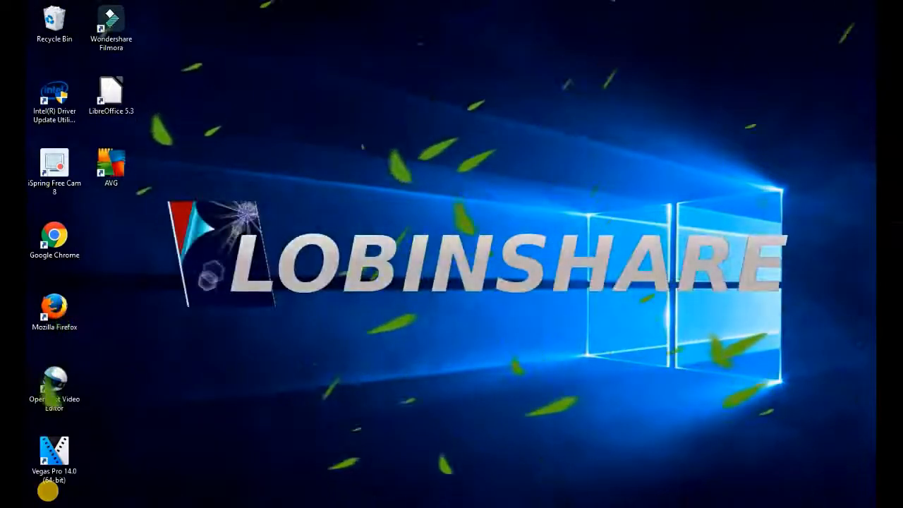
Launch Wondershare Filmora from its desktop shortcut to reach the start screen
double_click(110, 23)
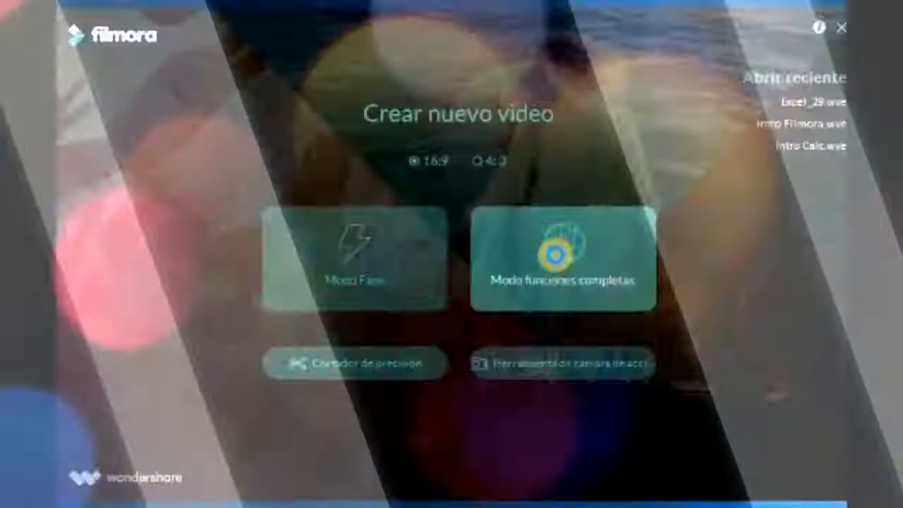
Choose 'Modo funciones completas' to enter the full-feature editor with an empty timeline
click(563, 261)
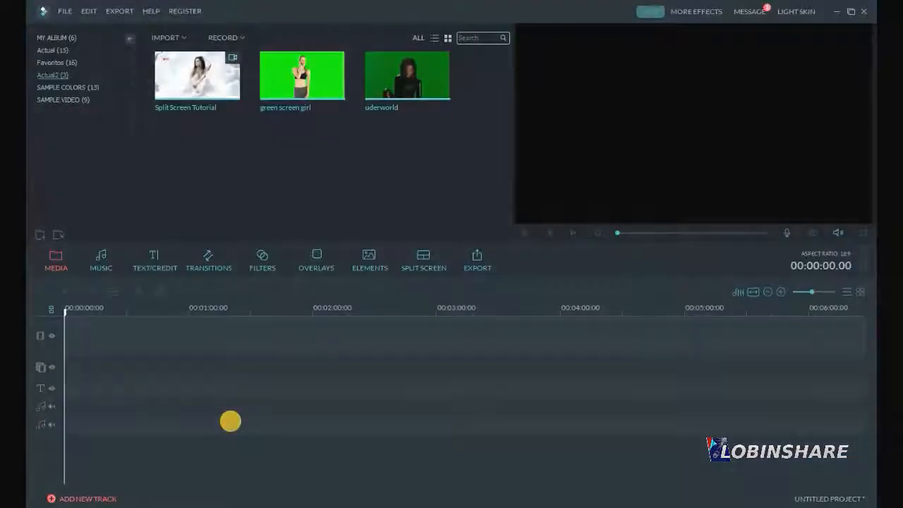
mouse_move(232, 424)
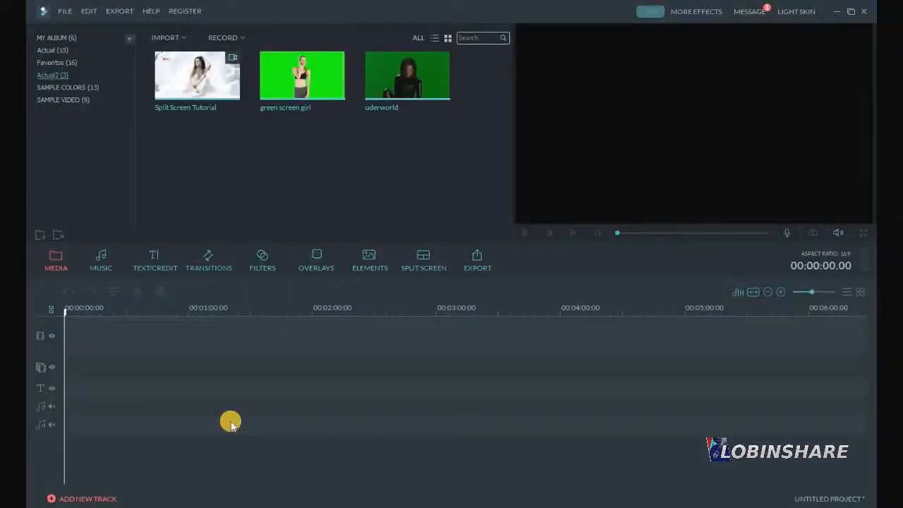
Import the screen-recording clip, preview it, and place it at the start of the video track
click(166, 37)
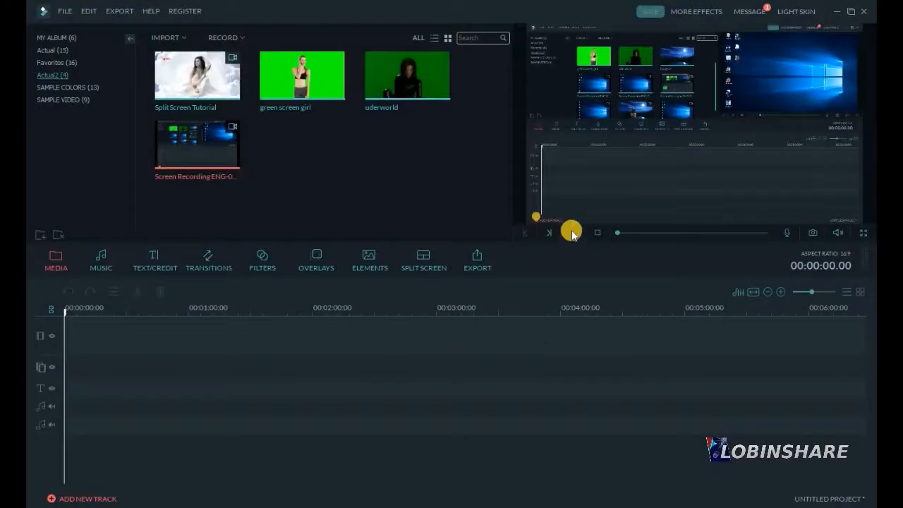
click(572, 233)
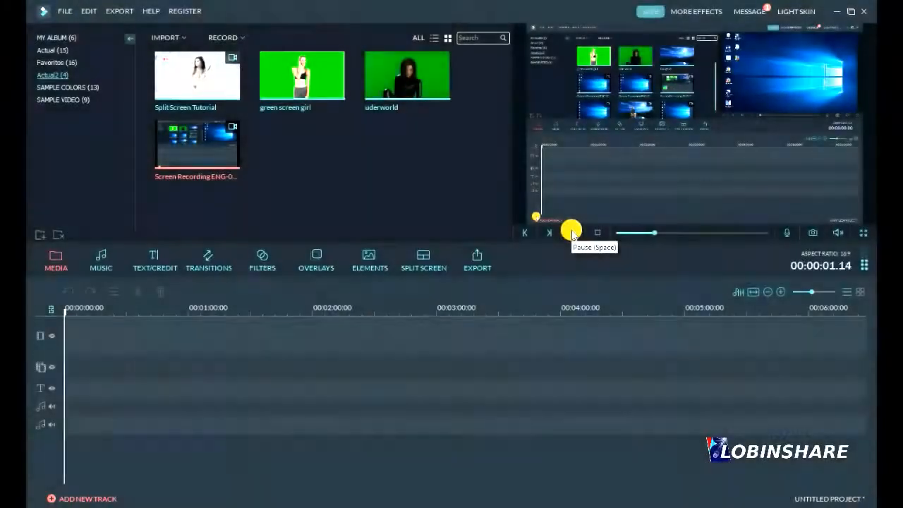
click(570, 233)
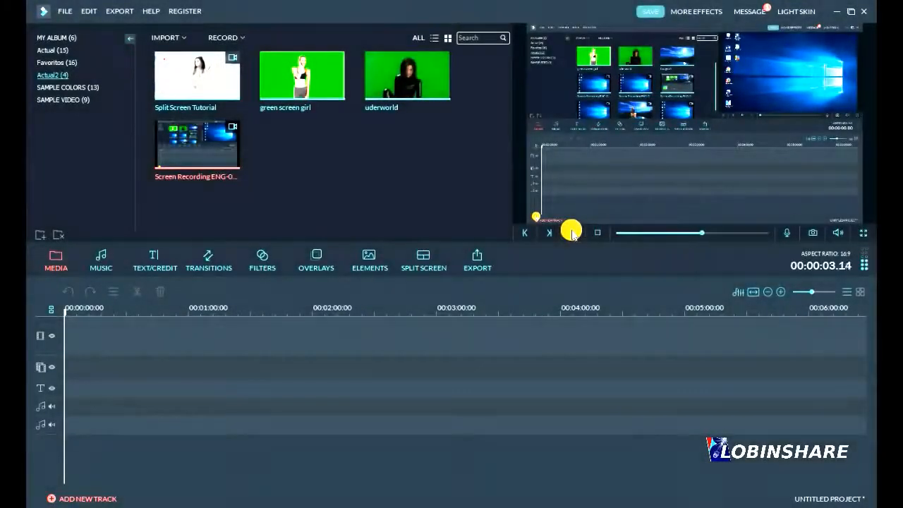
click(570, 232)
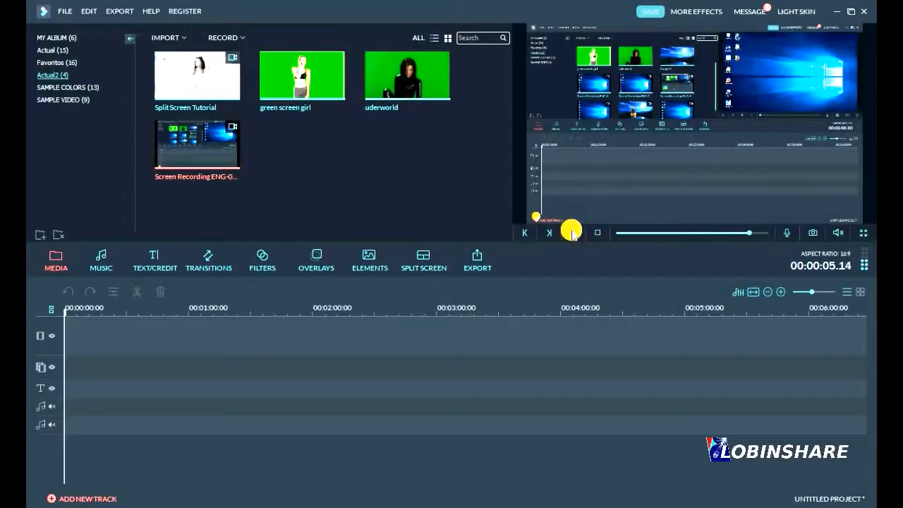
click(549, 233)
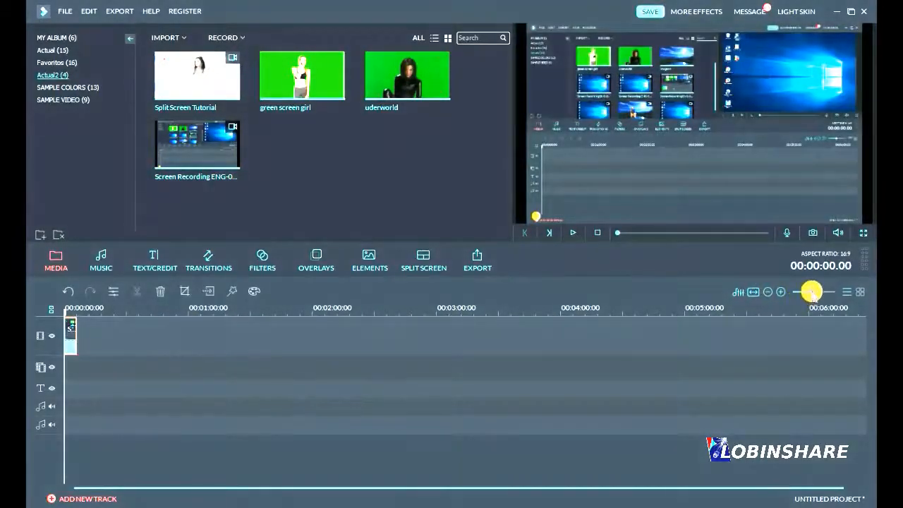
Zoom the timeline in on the clip and play it back to hear its background noise
drag(811, 291, 821, 290)
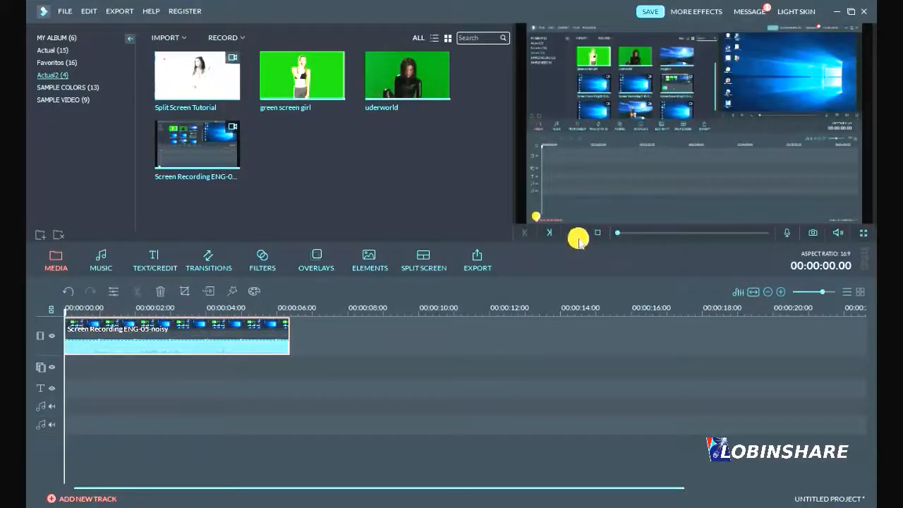
click(572, 233)
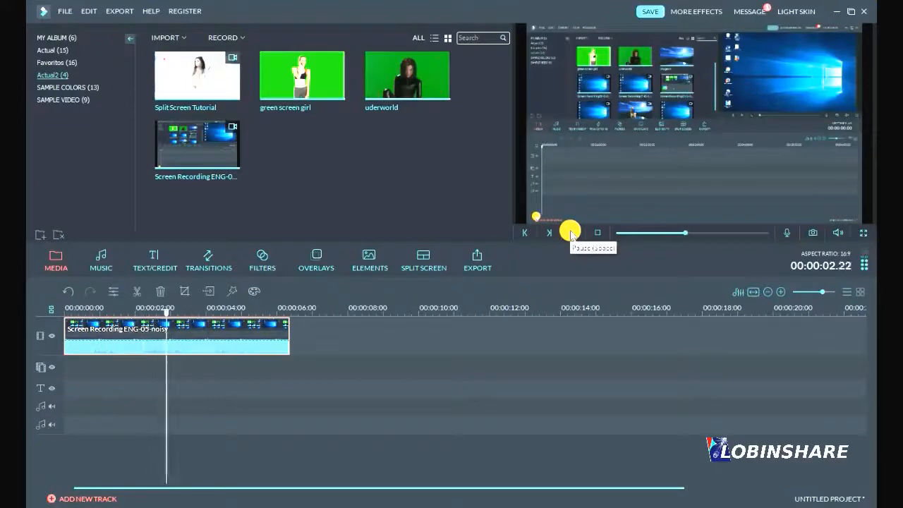
click(570, 232)
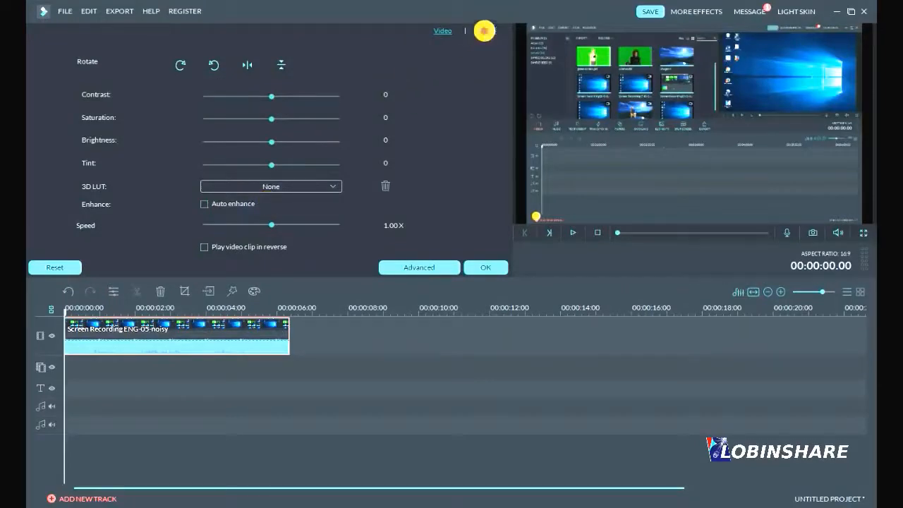
Enable 'Remove background noise' in the clip's Audio settings and play back the result
click(486, 31)
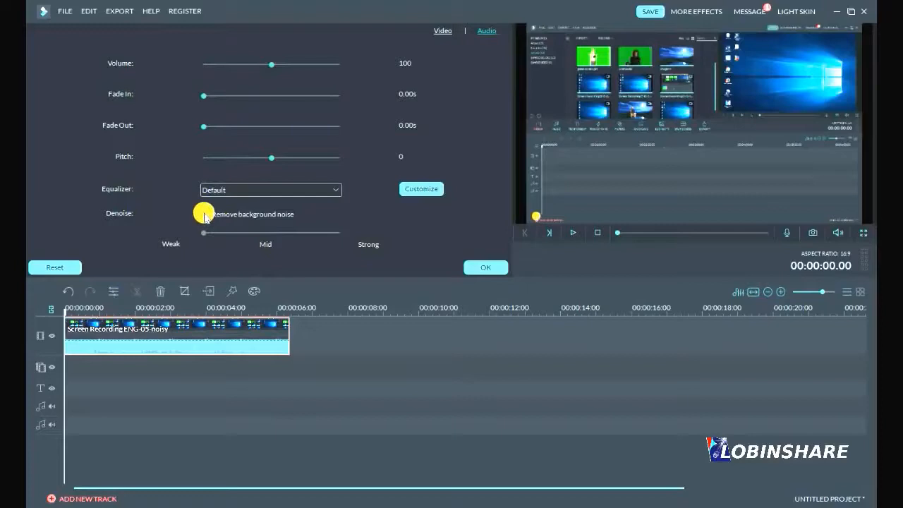
click(205, 215)
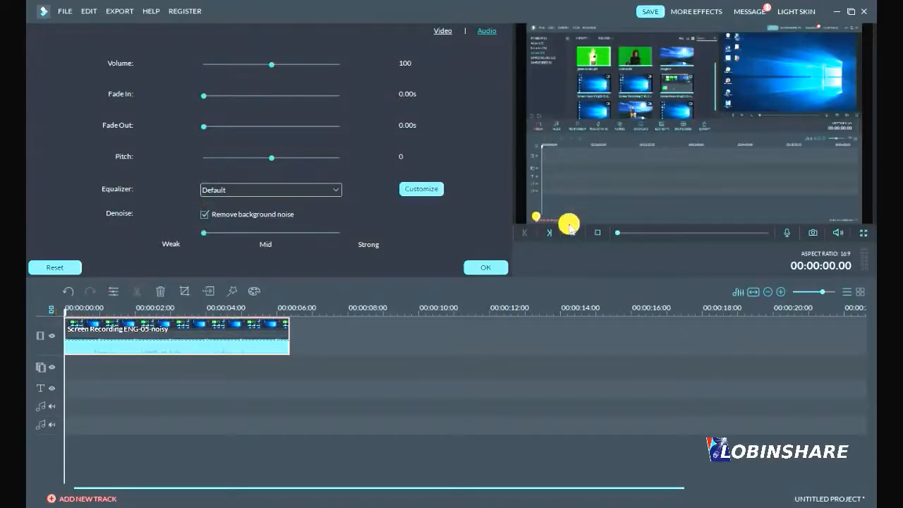
click(572, 232)
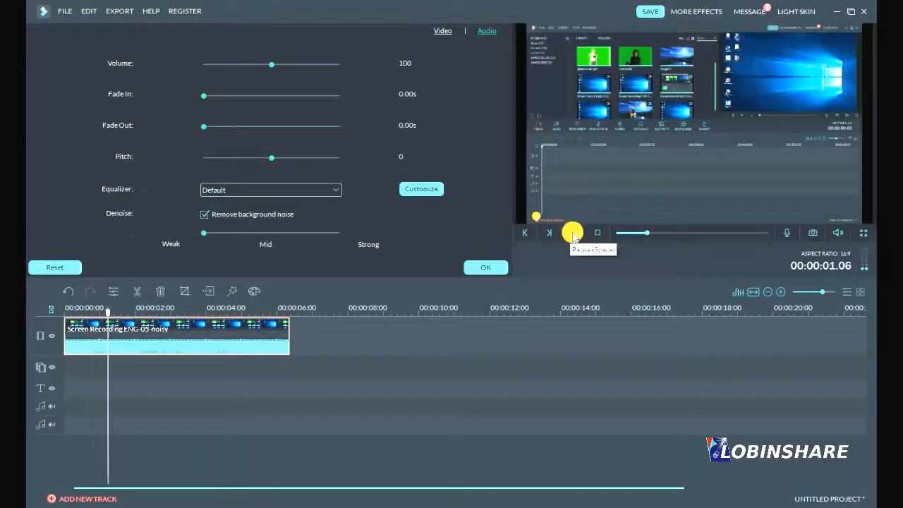
click(573, 233)
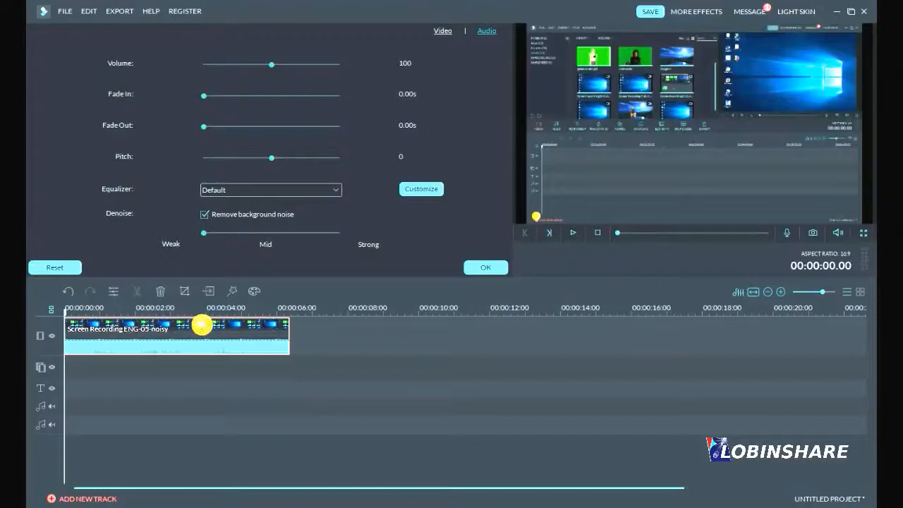
Adjust the denoise strength slider and replay the clip to compare the audio
drag(203, 233, 251, 237)
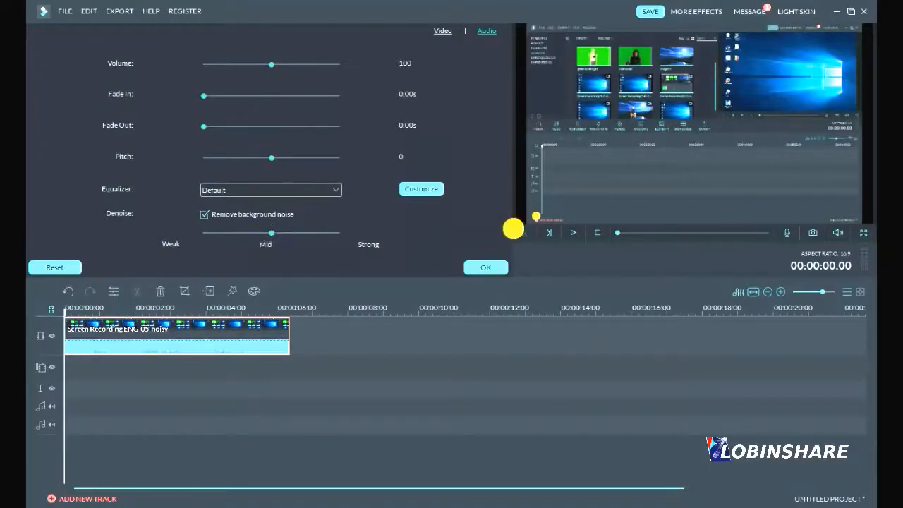
click(573, 233)
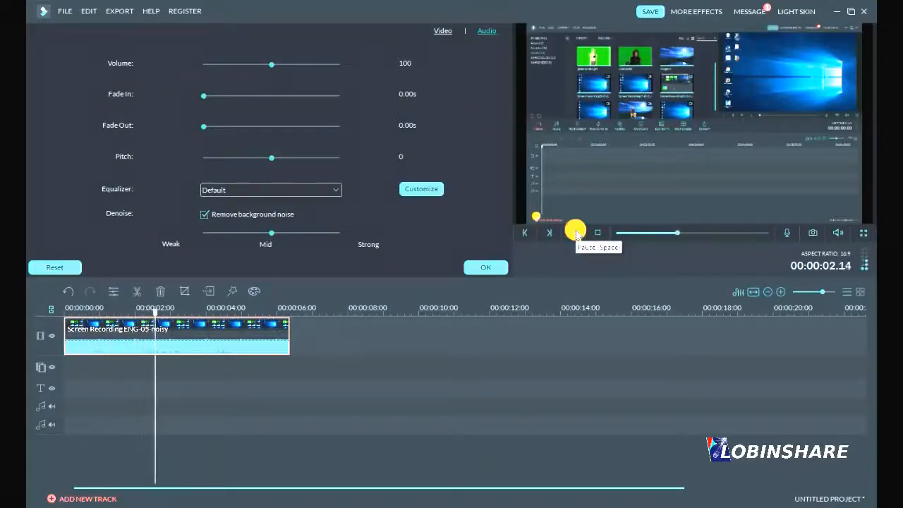
click(575, 231)
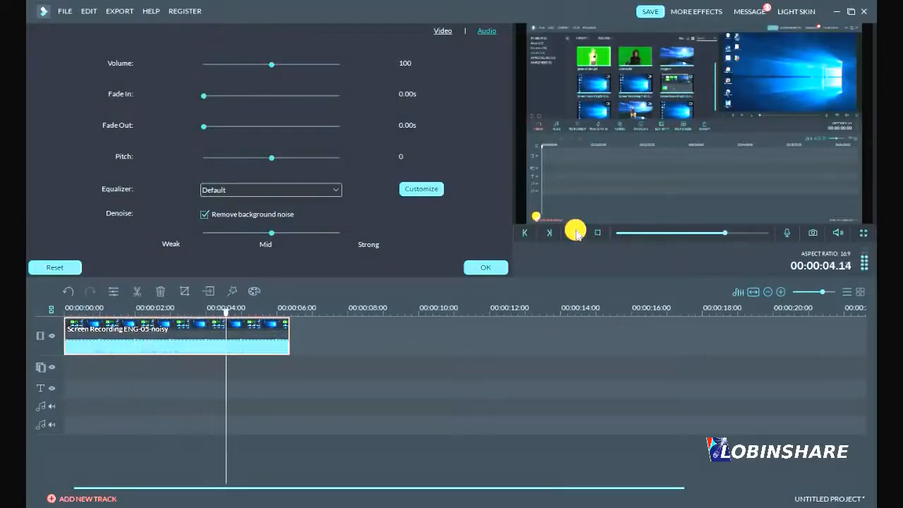
click(525, 233)
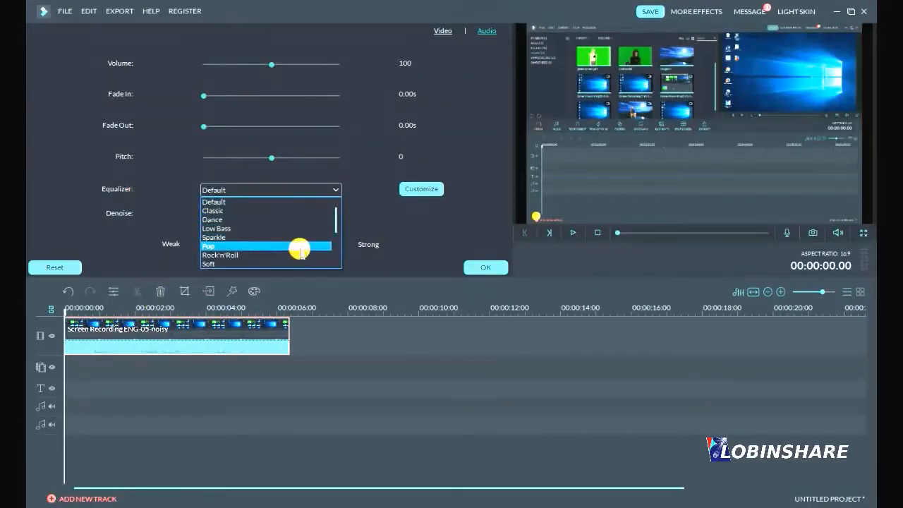
Apply the Rock'n'Roll equalizer preset, preview it, and confirm the audio settings with OK
click(220, 254)
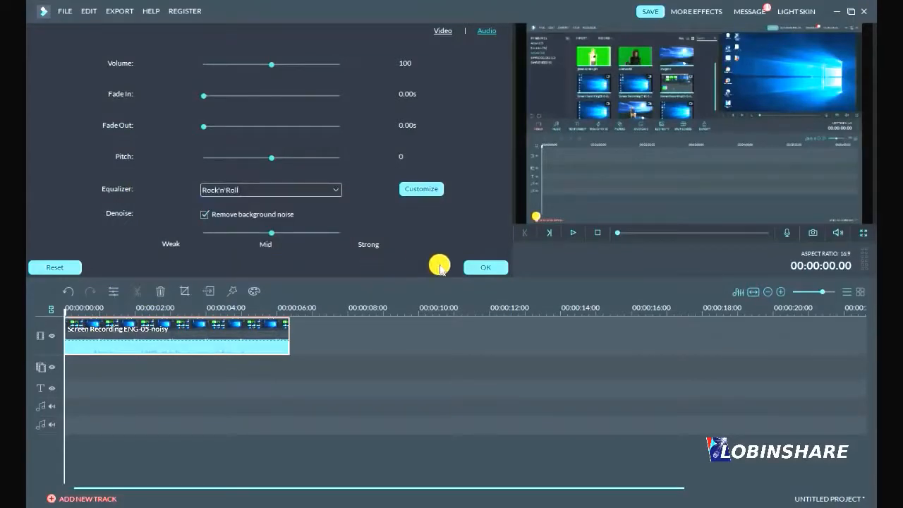
click(573, 231)
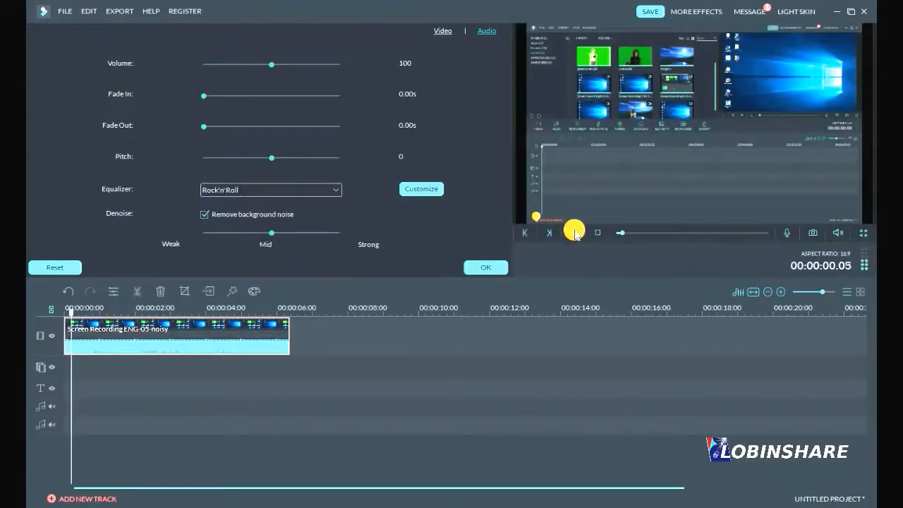
click(573, 232)
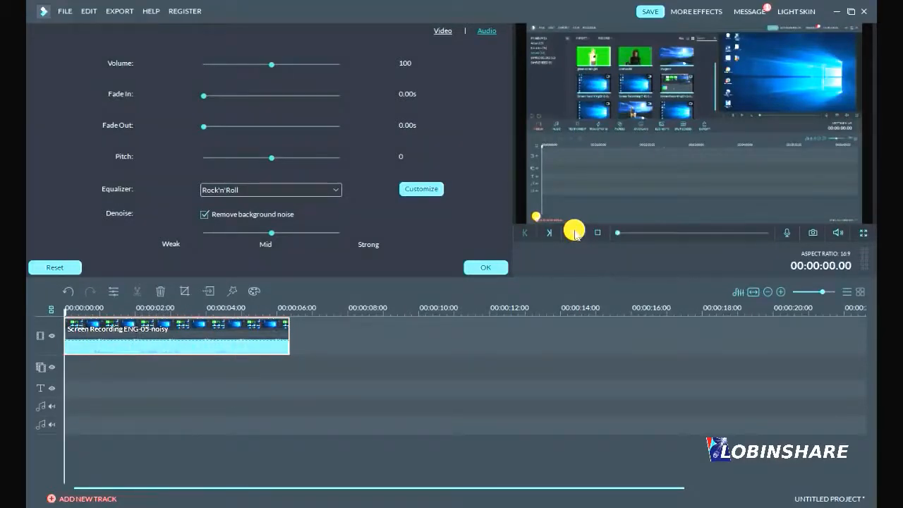
click(486, 267)
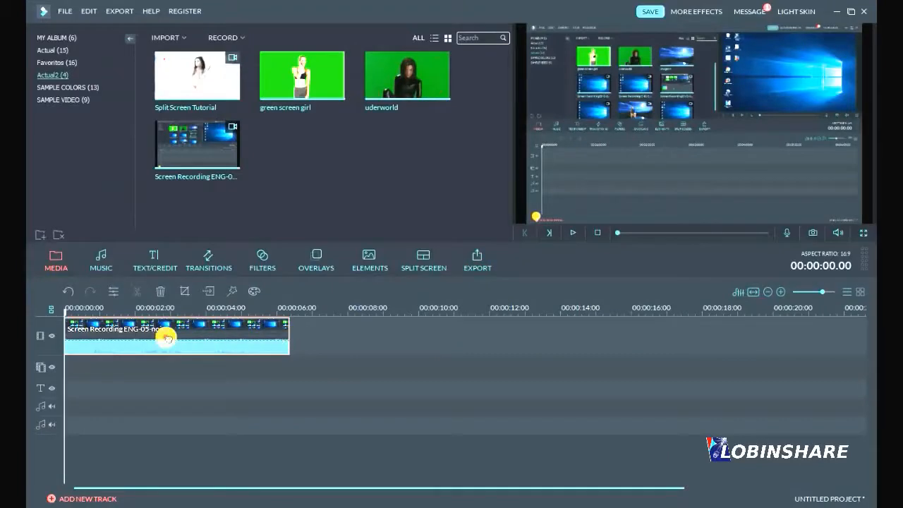
Raise the clip's denoise strength from Weak to Mid in its Audio settings and confirm
double_click(166, 336)
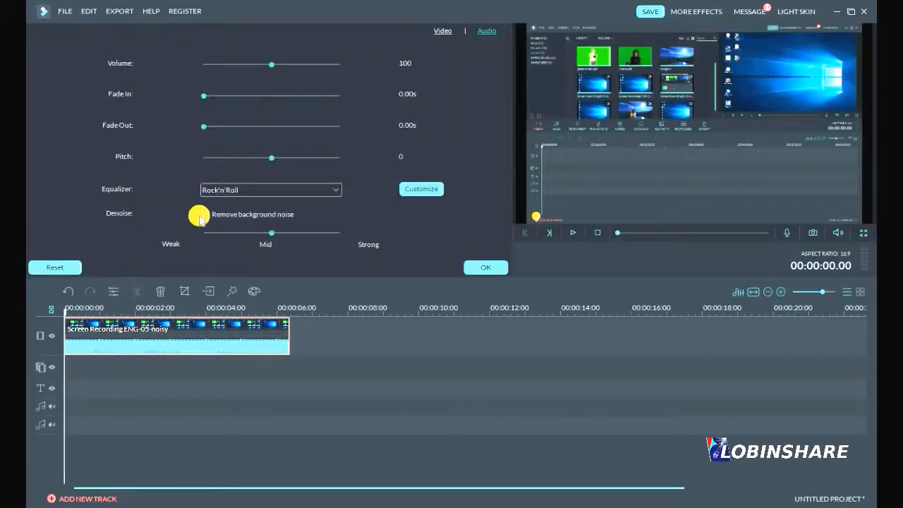
click(204, 214)
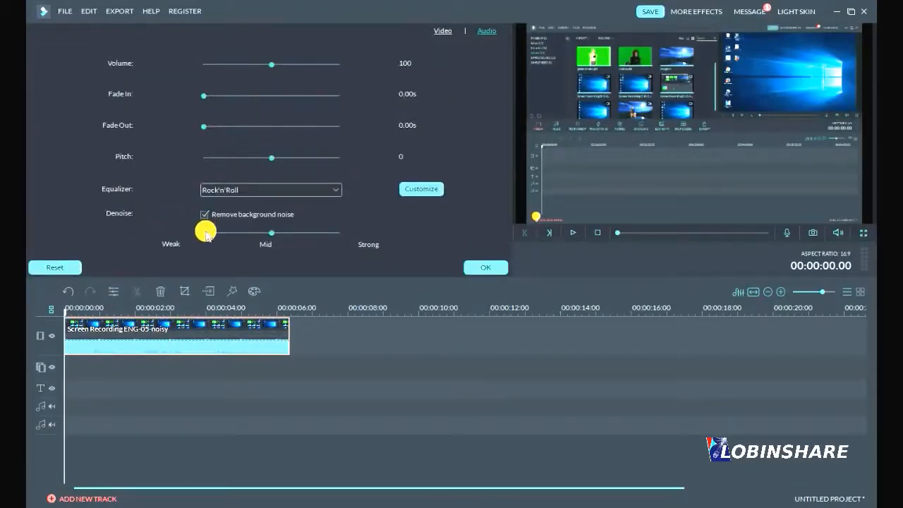
drag(204, 233, 289, 233)
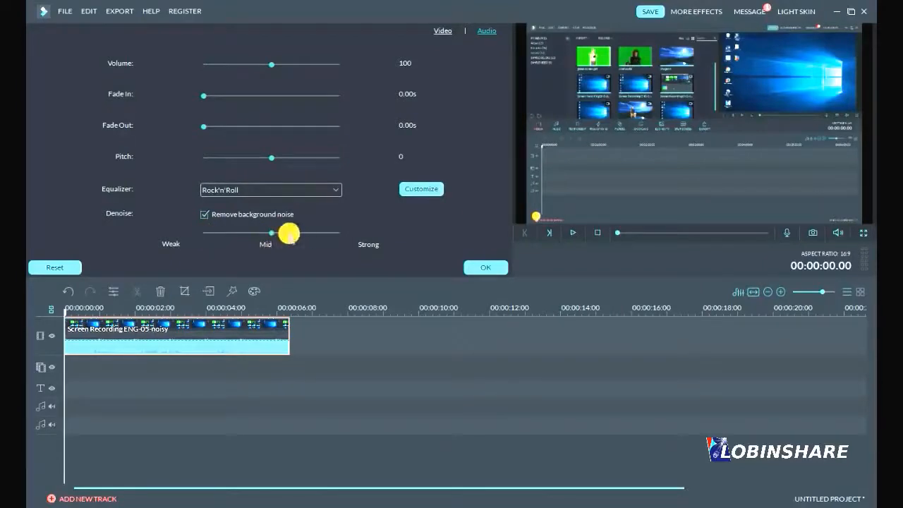
click(485, 267)
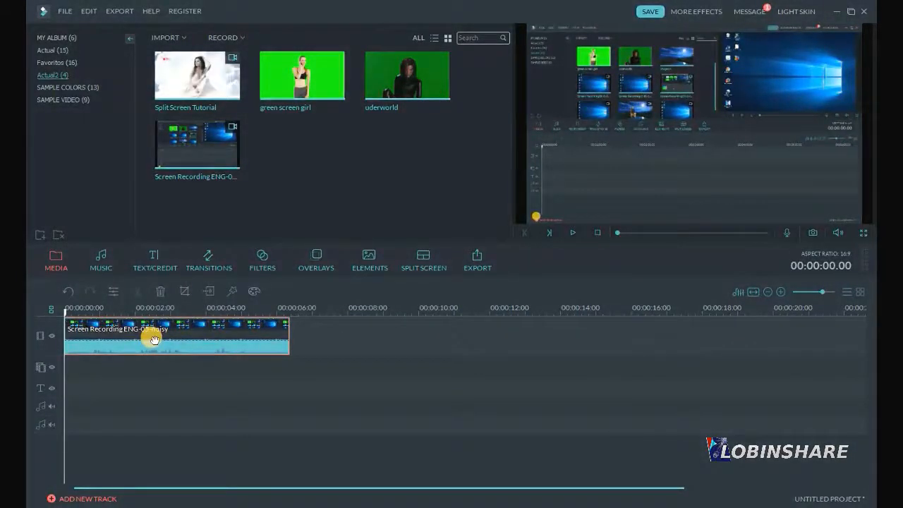
Use Audio Detach to move the clip's audio onto its own track, check its settings, and confirm
right_click(153, 339)
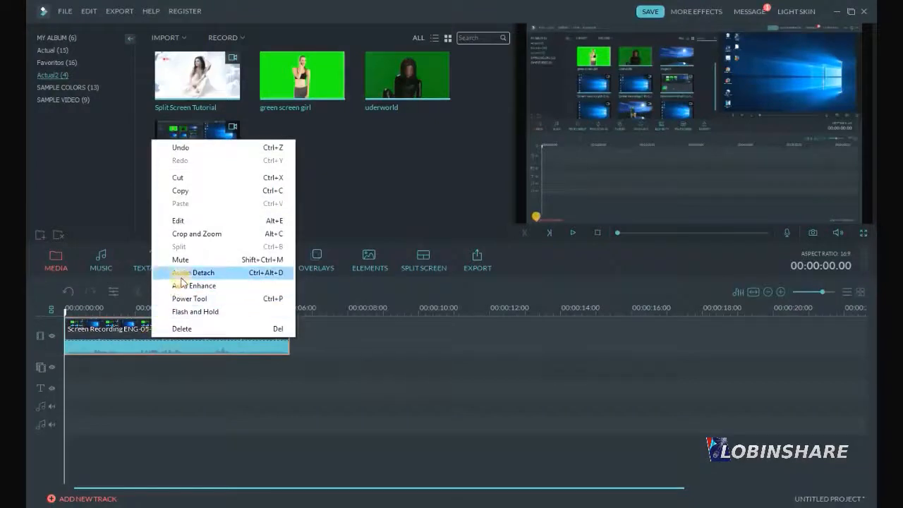
click(203, 272)
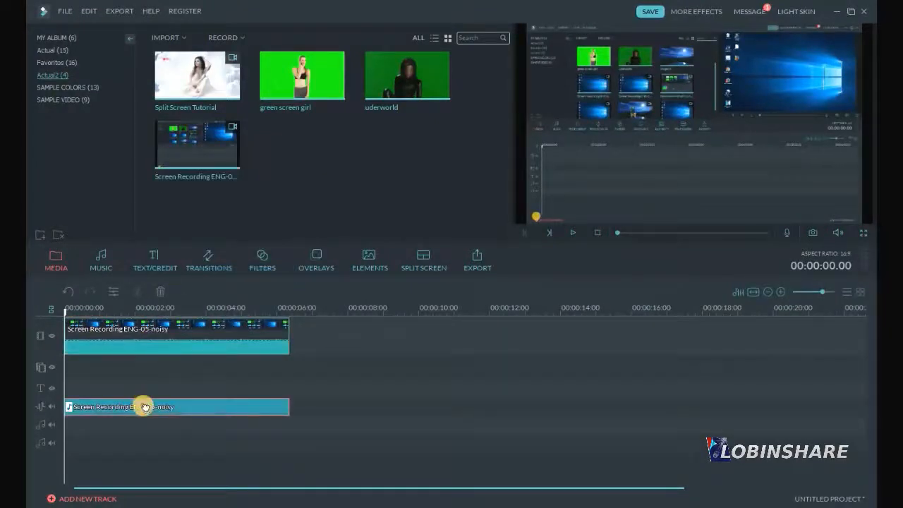
double_click(124, 406)
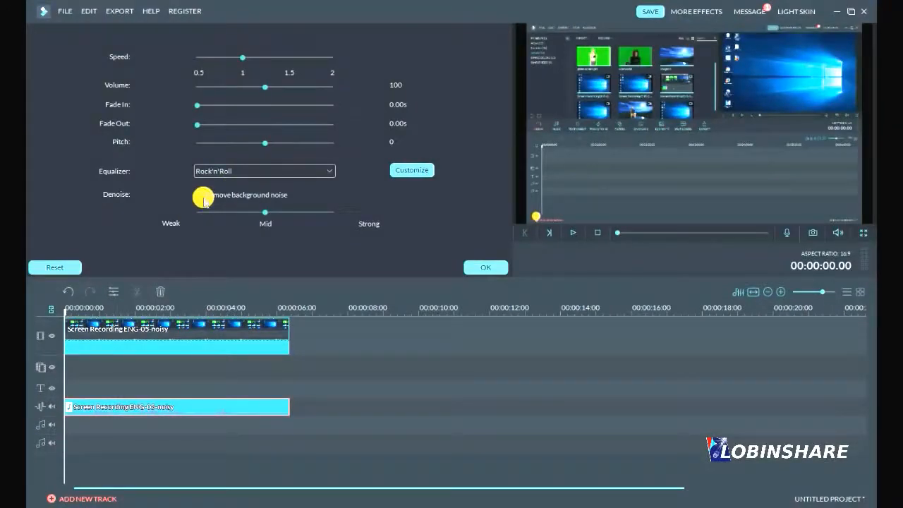
click(485, 267)
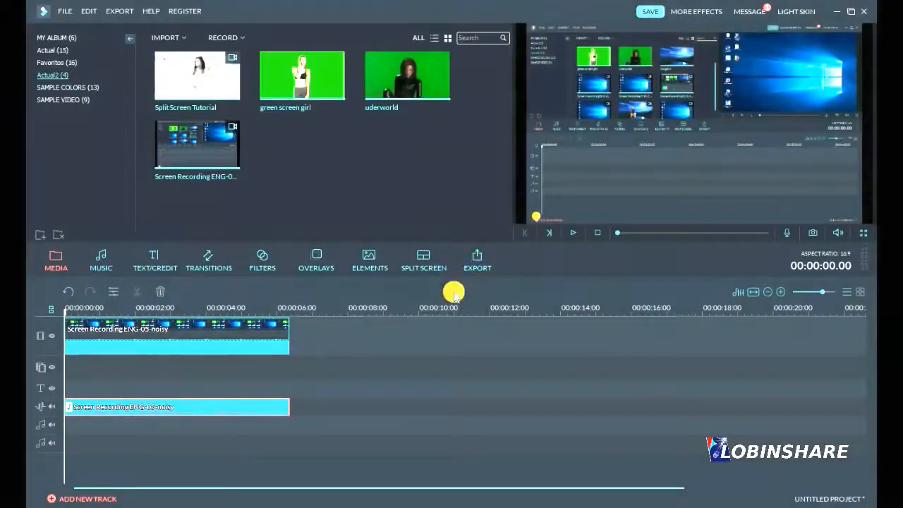